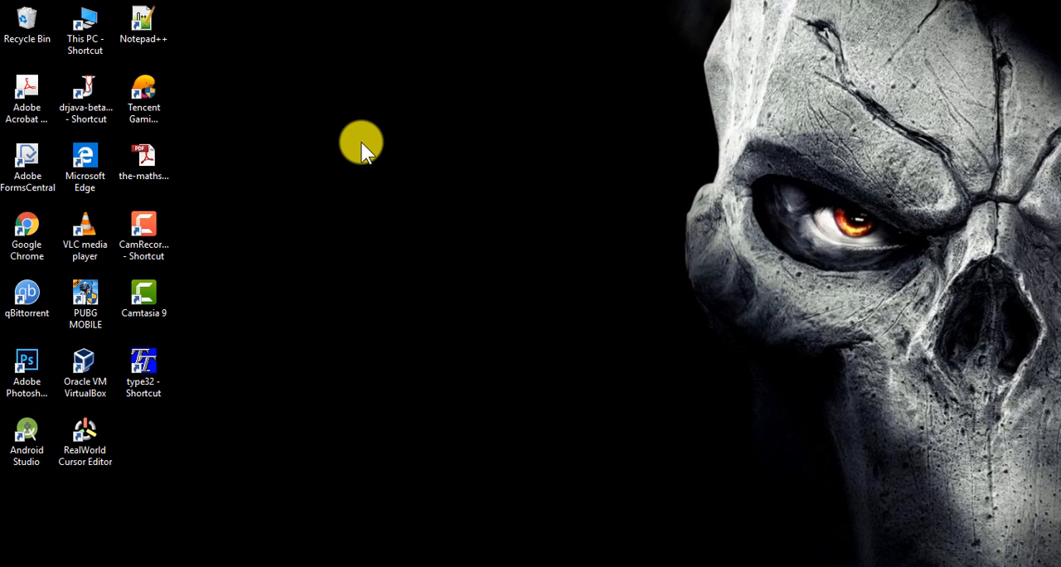
pyautogui.moveTo(412, 149)
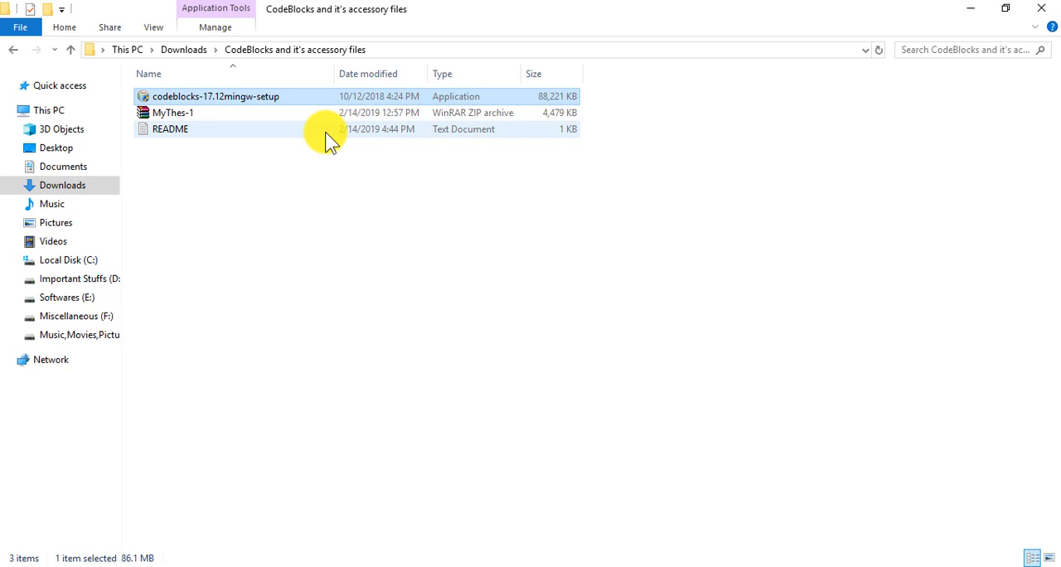
pyautogui.moveTo(311, 99)
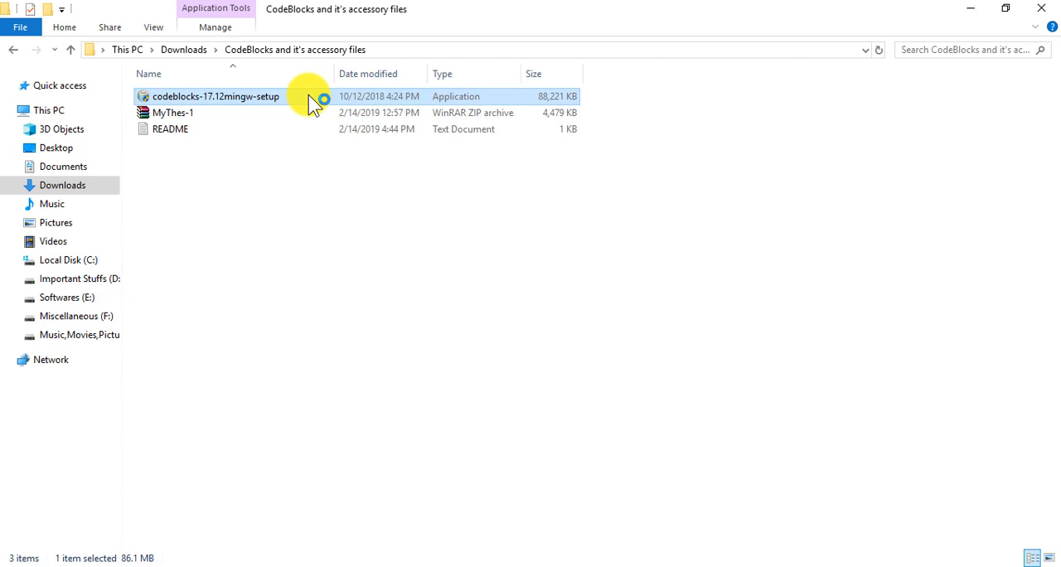
pyautogui.moveTo(441, 391)
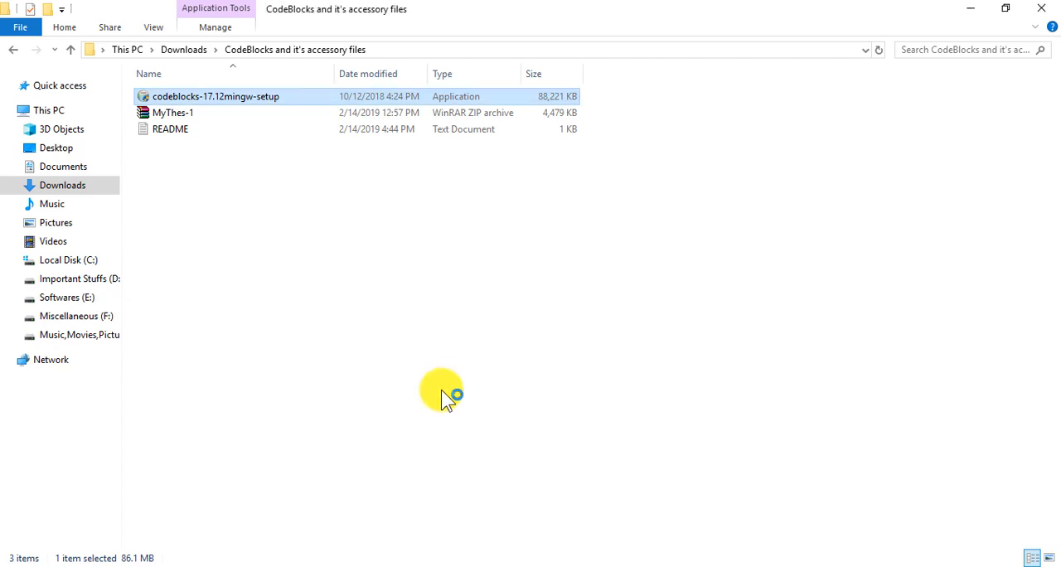
# Launch the Code::Blocks 17.12 installer and accept the full component set.
pyautogui.doubleClick(215, 96)
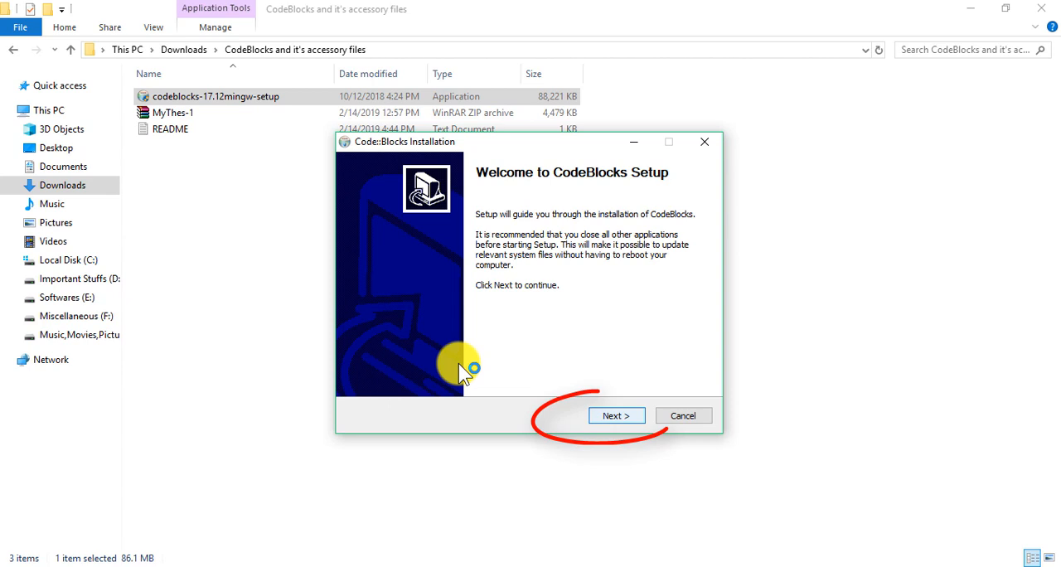
pyautogui.click(616, 415)
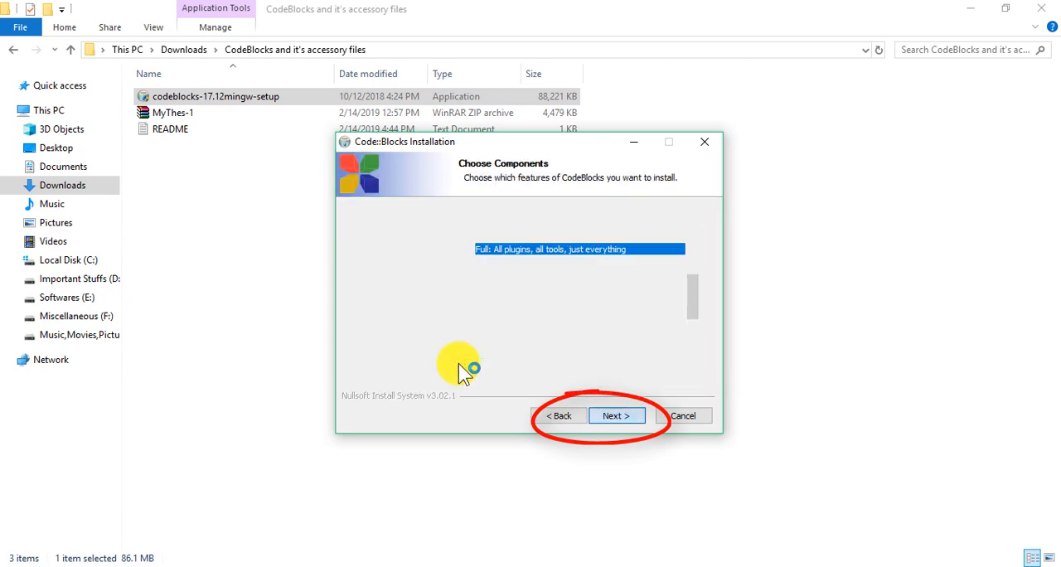
pyautogui.click(616, 416)
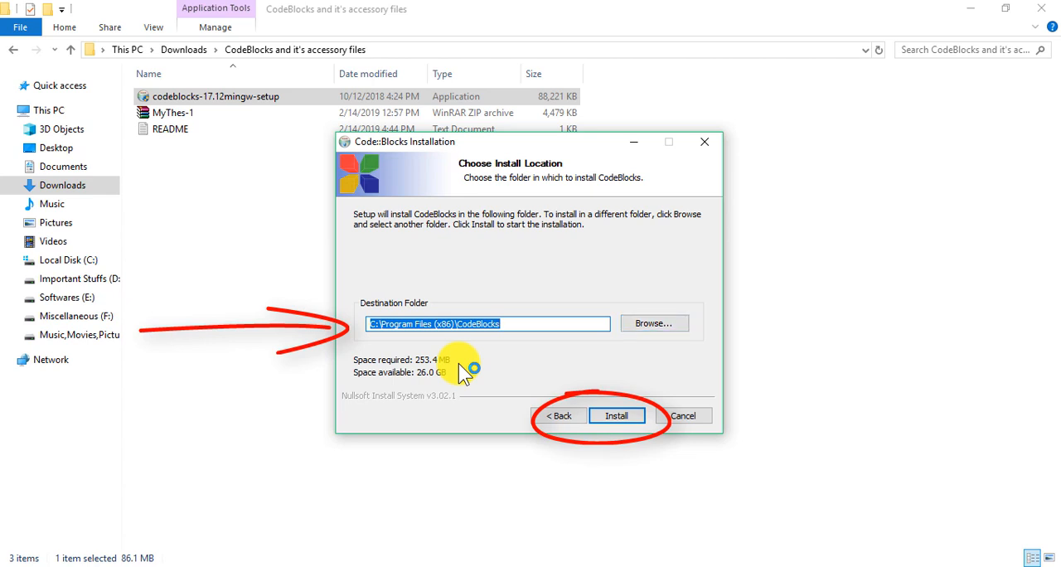
# Set the install destination to a new CodeBlocks folder on Softwares (E:).
pyautogui.click(654, 323)
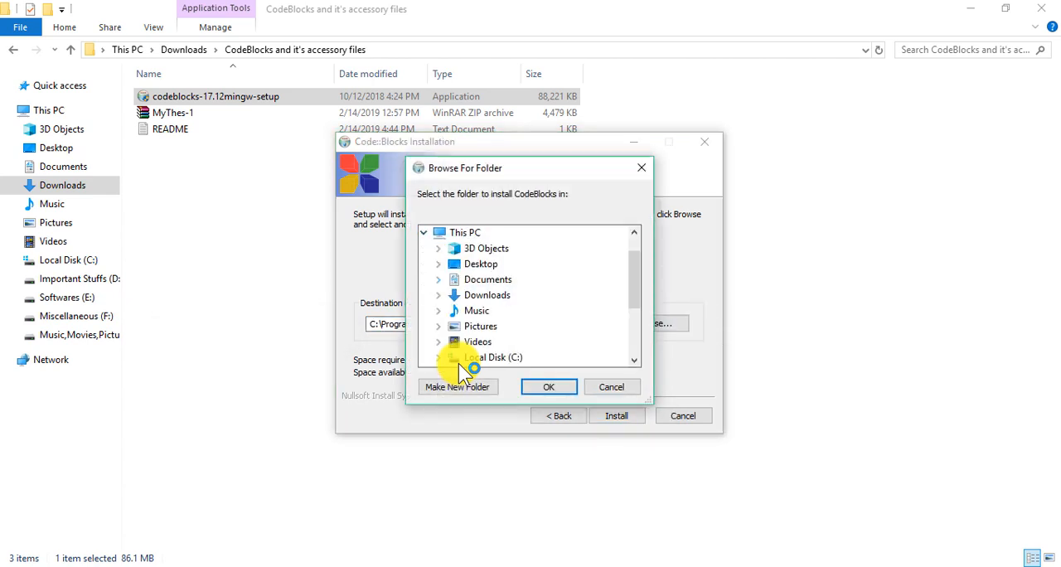
pyautogui.scroll(-3)
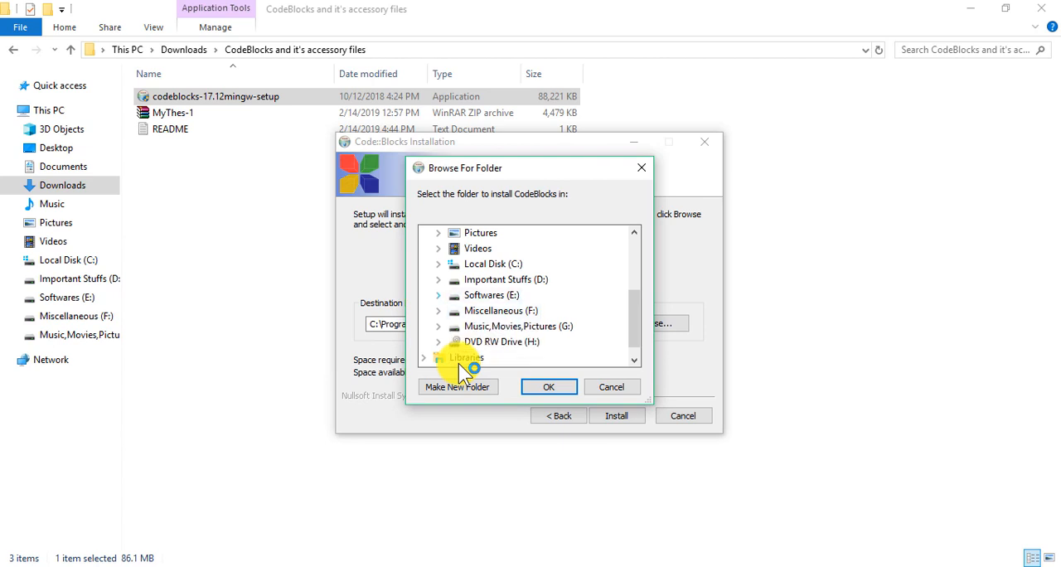
pyautogui.click(437, 295)
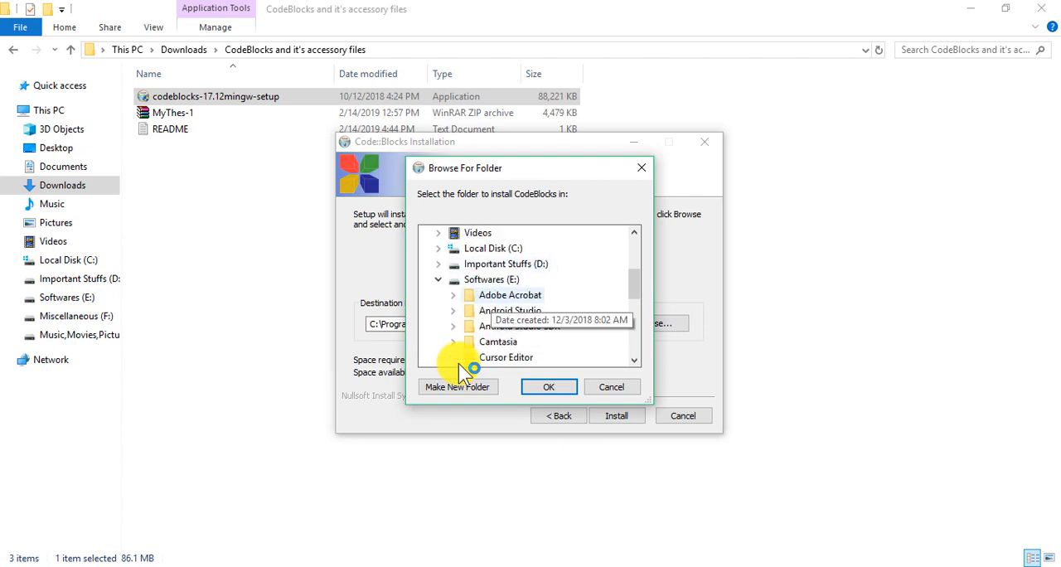
pyautogui.click(490, 280)
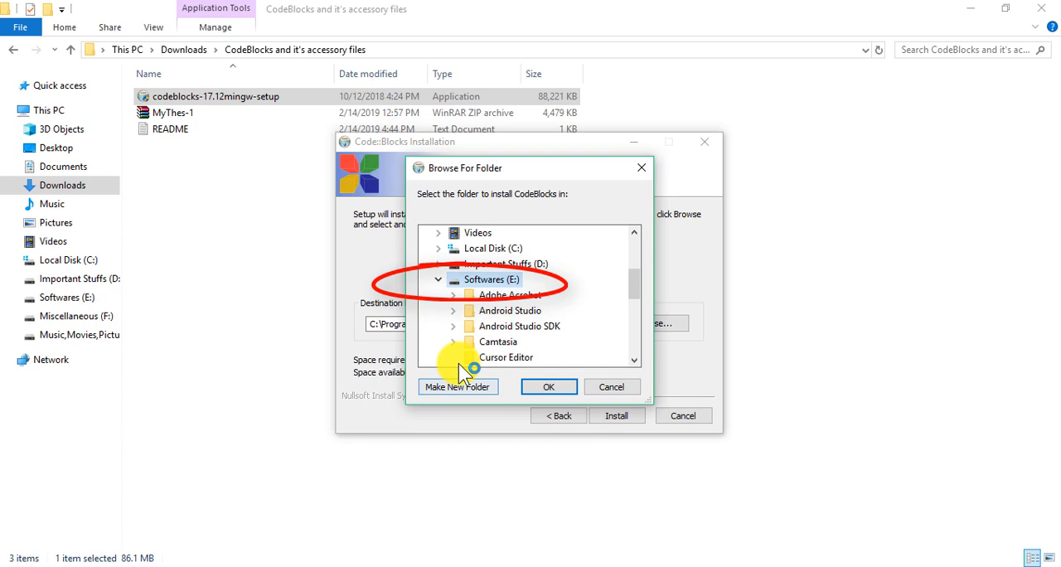
pyautogui.click(458, 387)
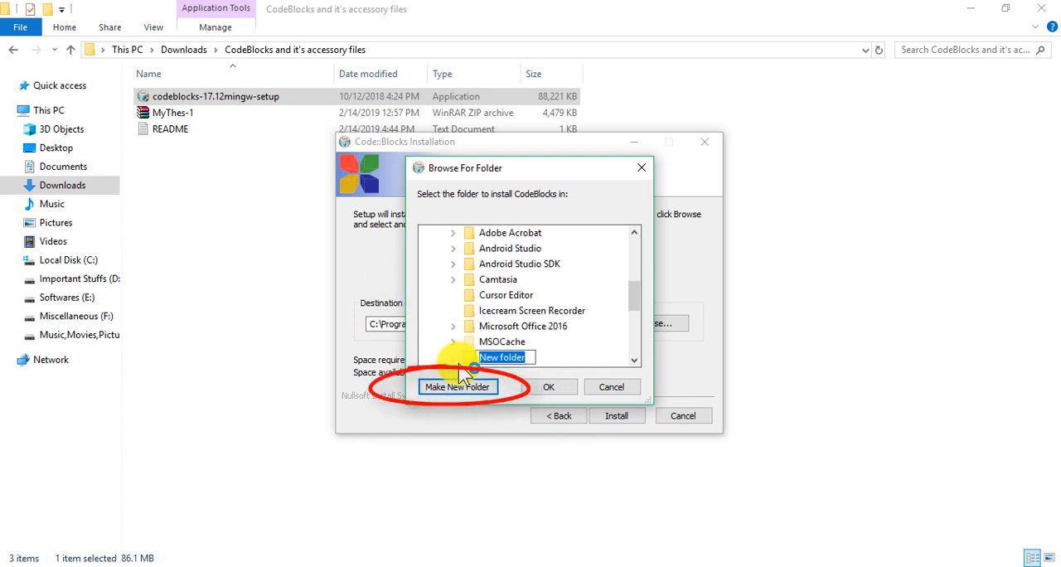
pyautogui.write('Code')
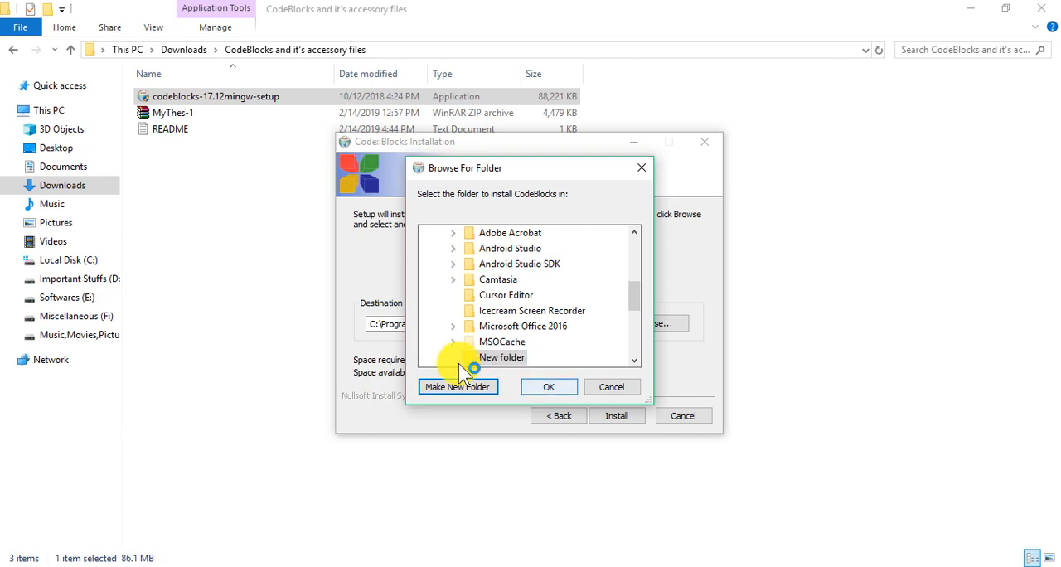
pyautogui.click(548, 386)
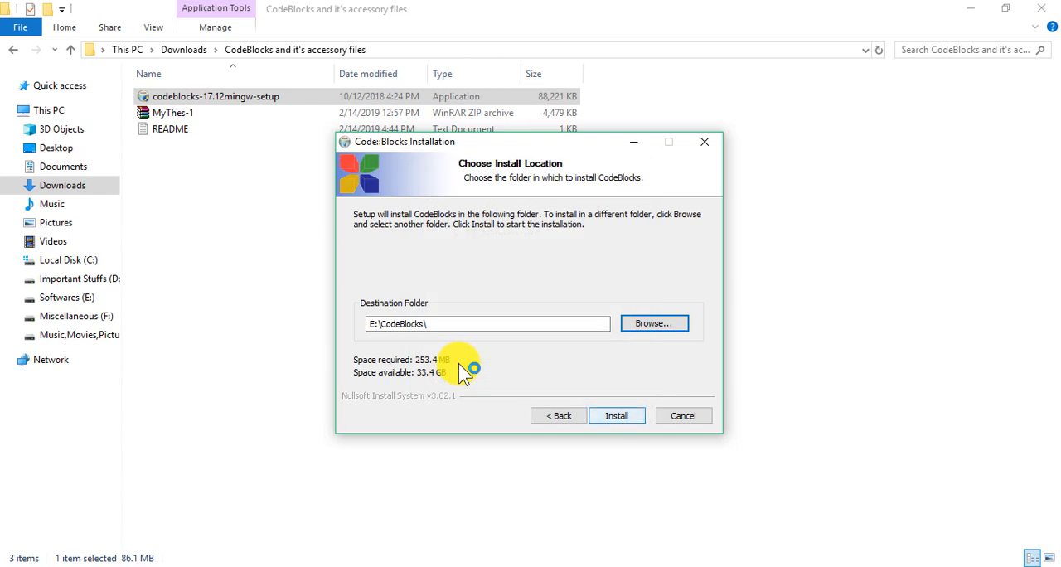
# Install into the existing E:\CodeBlocks folder, finish setup and run Code::Blocks.
pyautogui.click(616, 416)
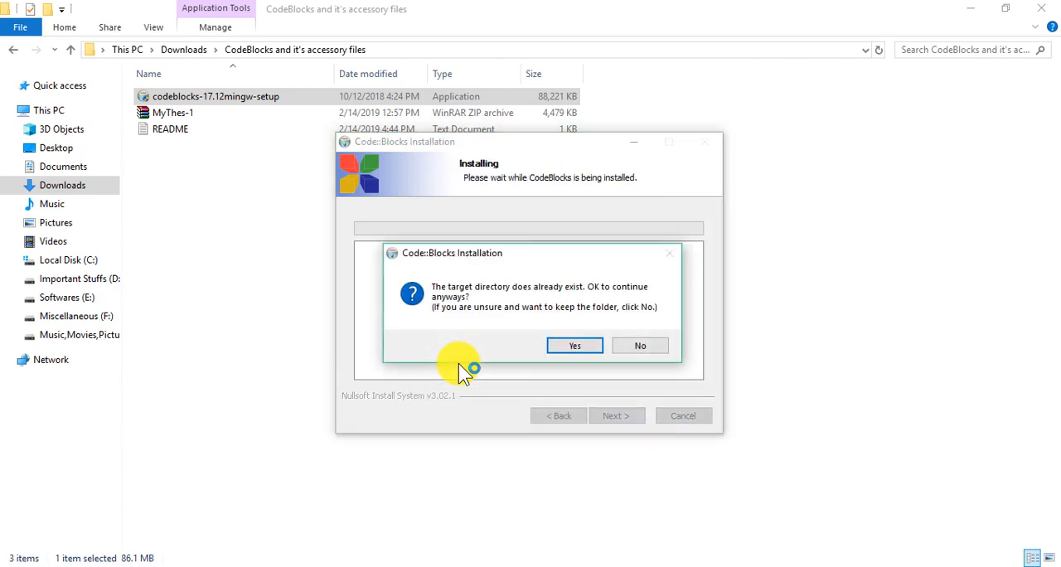
pyautogui.click(575, 346)
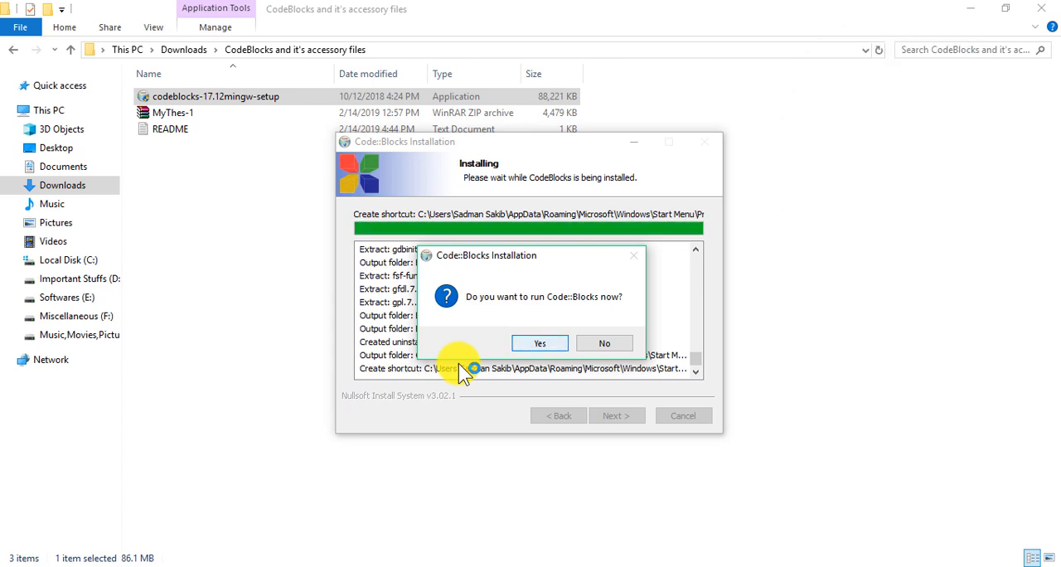
pyautogui.click(540, 343)
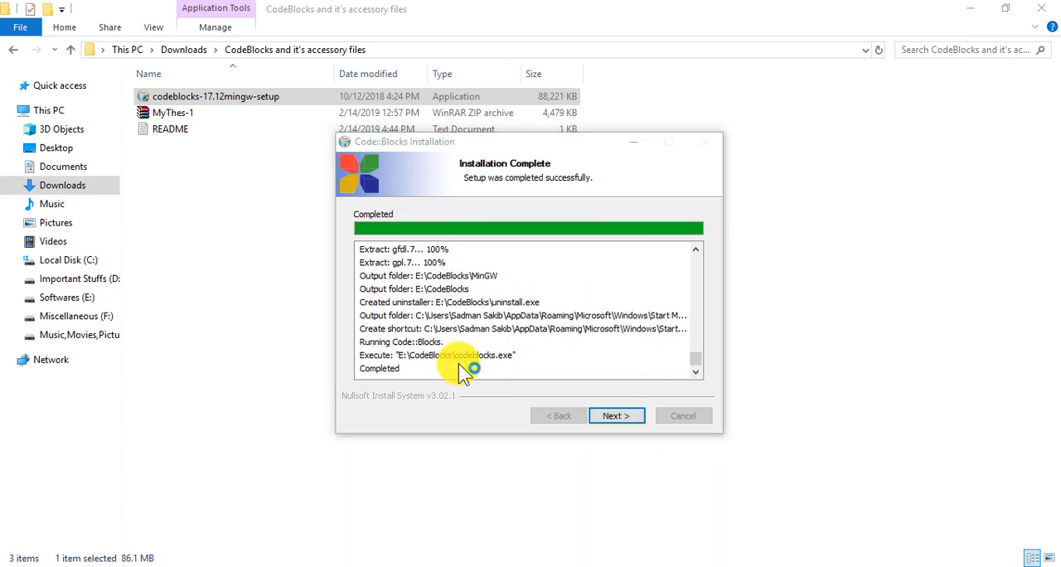
pyautogui.click(616, 415)
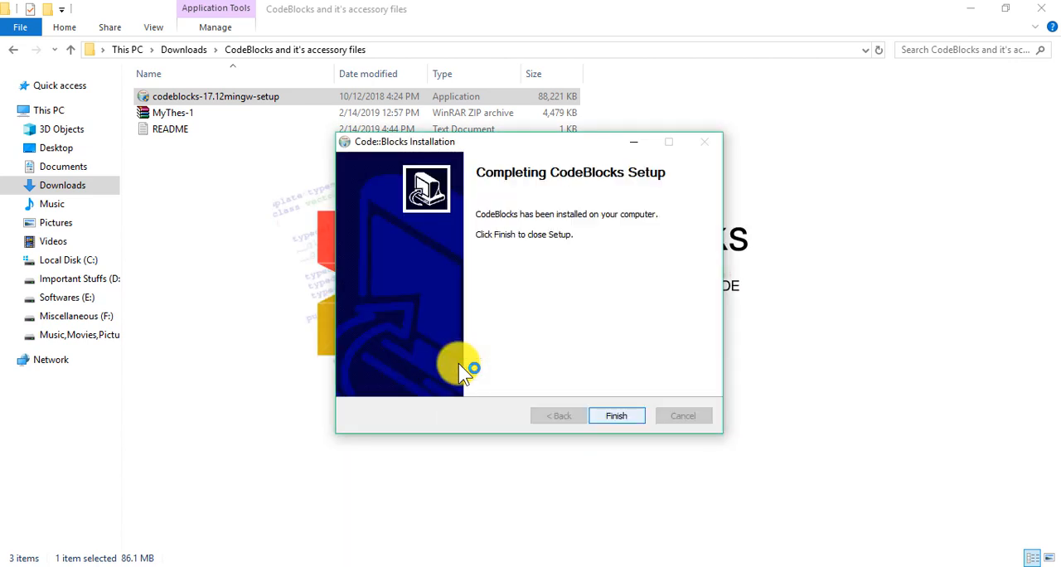
pyautogui.click(616, 415)
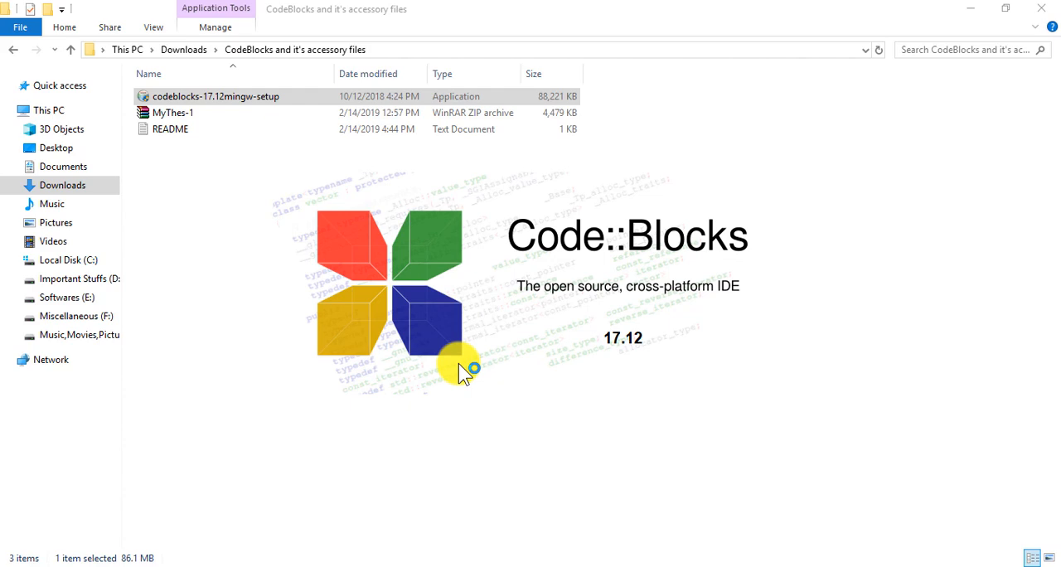
# Close the Code::Blocks window, leaving File Explorer's installer folder showing.
pyautogui.doubleClick(215, 96)
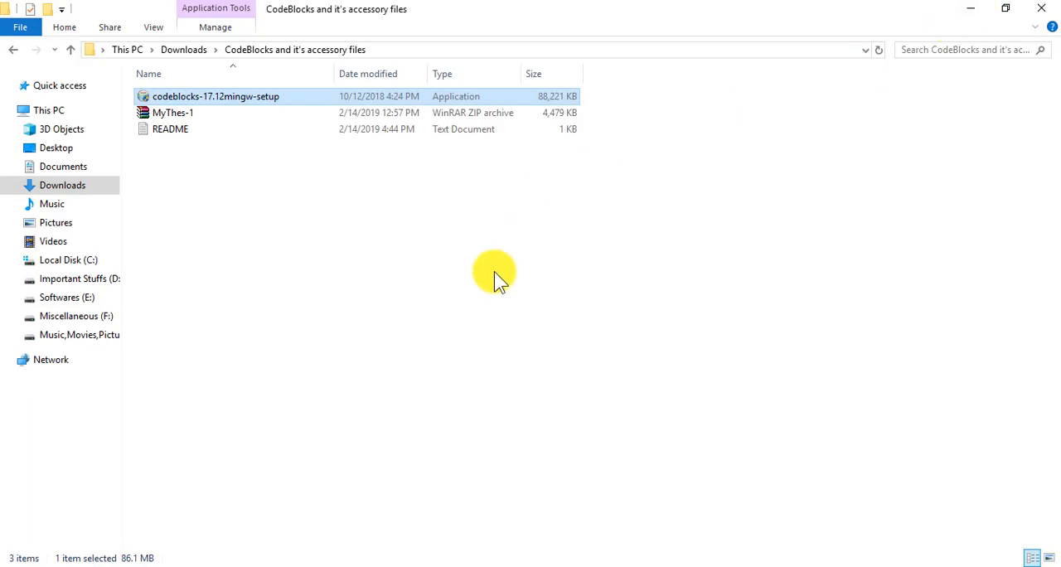
pyautogui.moveTo(528, 559)
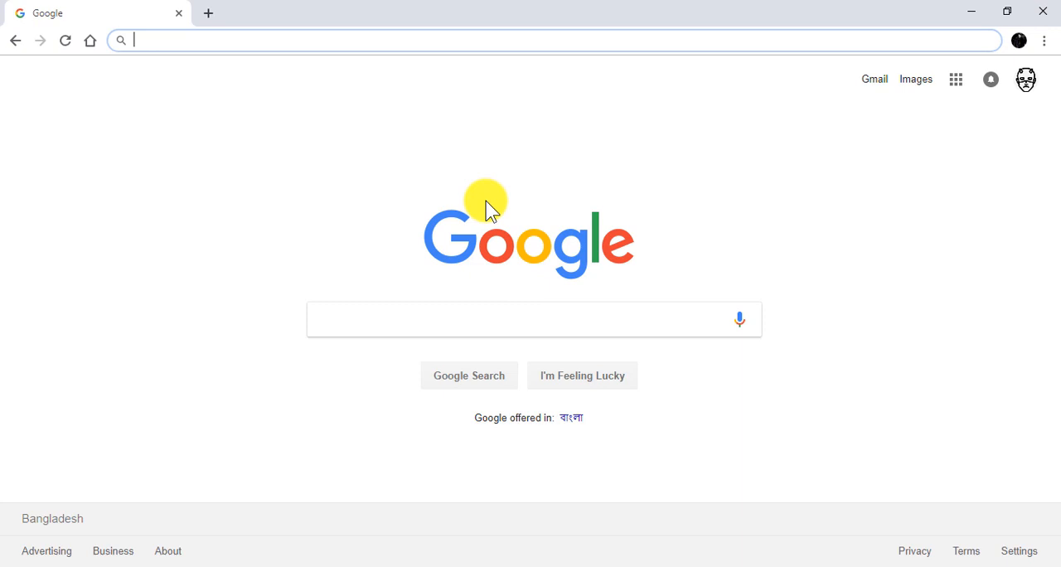
pyautogui.write('https://wiki.openoffice.org/wiki/Dictionaries')
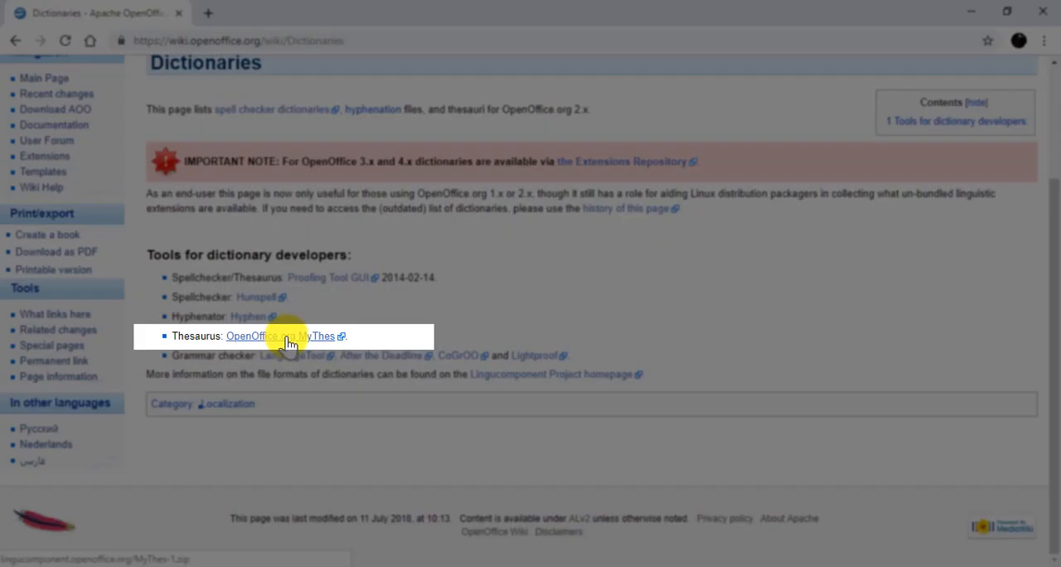
pyautogui.moveTo(305, 342)
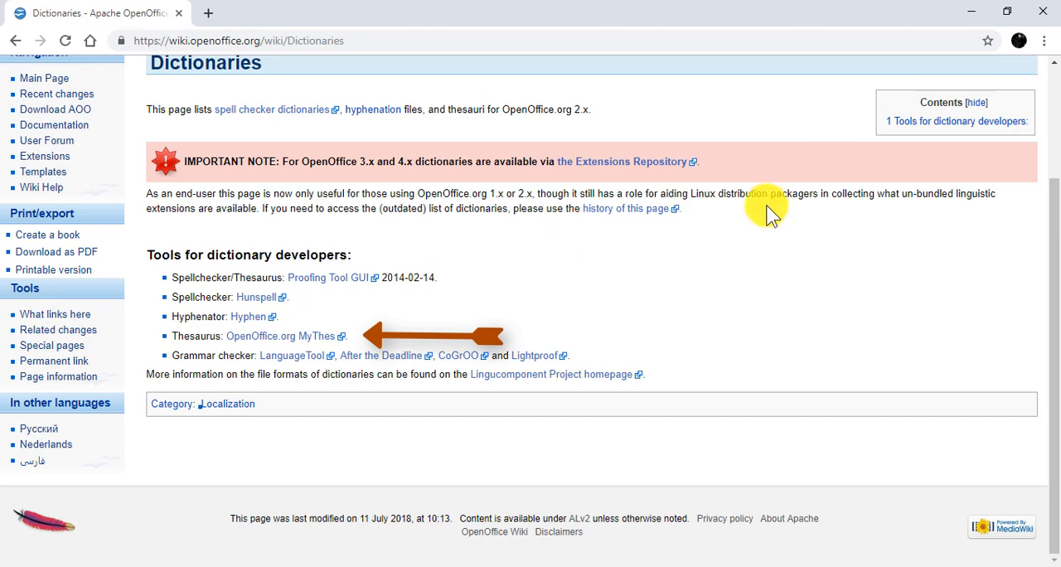
pyautogui.moveTo(974, 15)
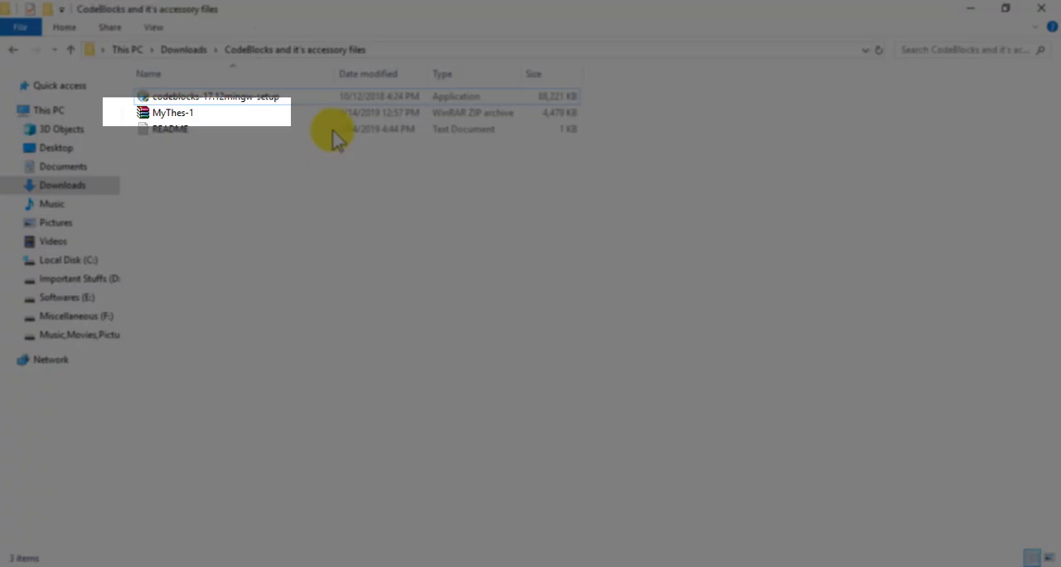
# Extract MyThes-1.zip here and open the resulting MyThes-1.0 folder.
pyautogui.rightClick(172, 112)
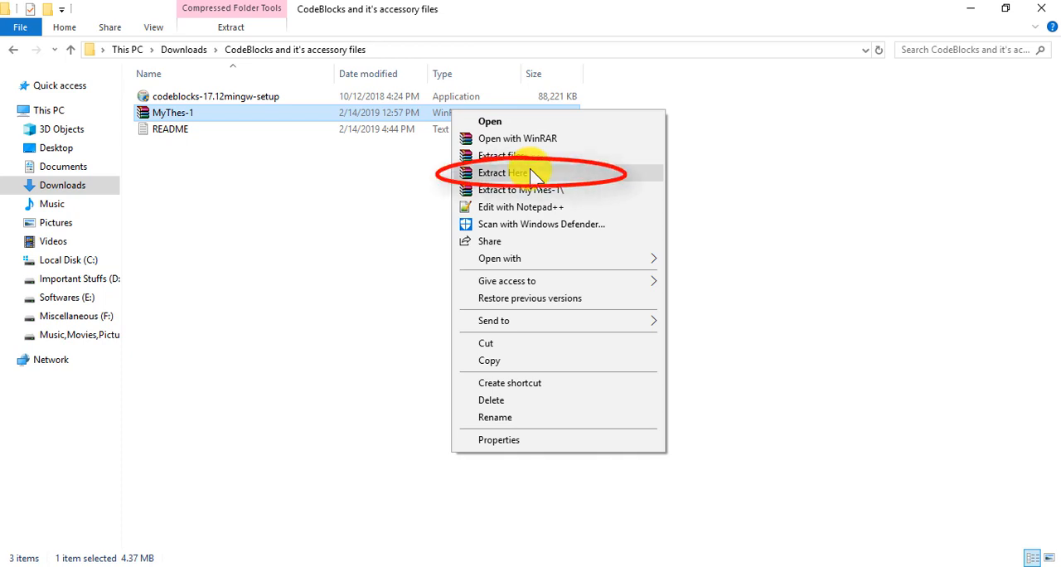
pyautogui.click(497, 173)
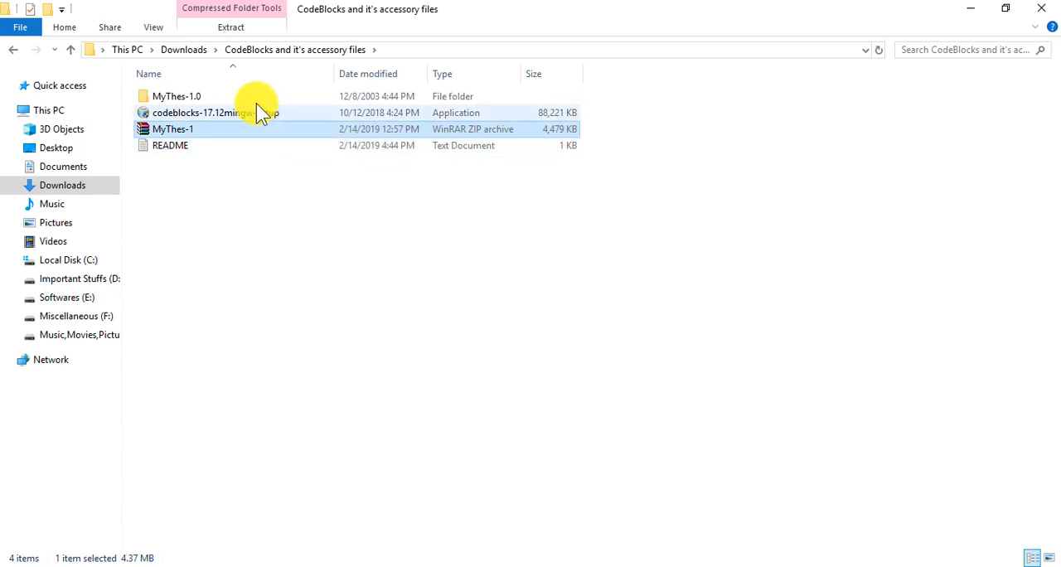
pyautogui.moveTo(171, 129)
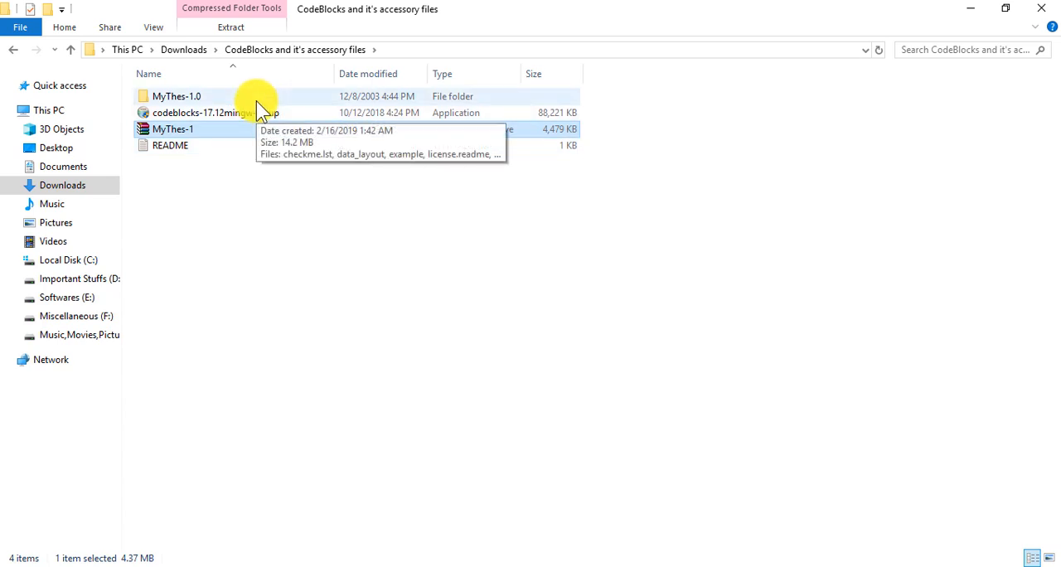
pyautogui.doubleClick(176, 95)
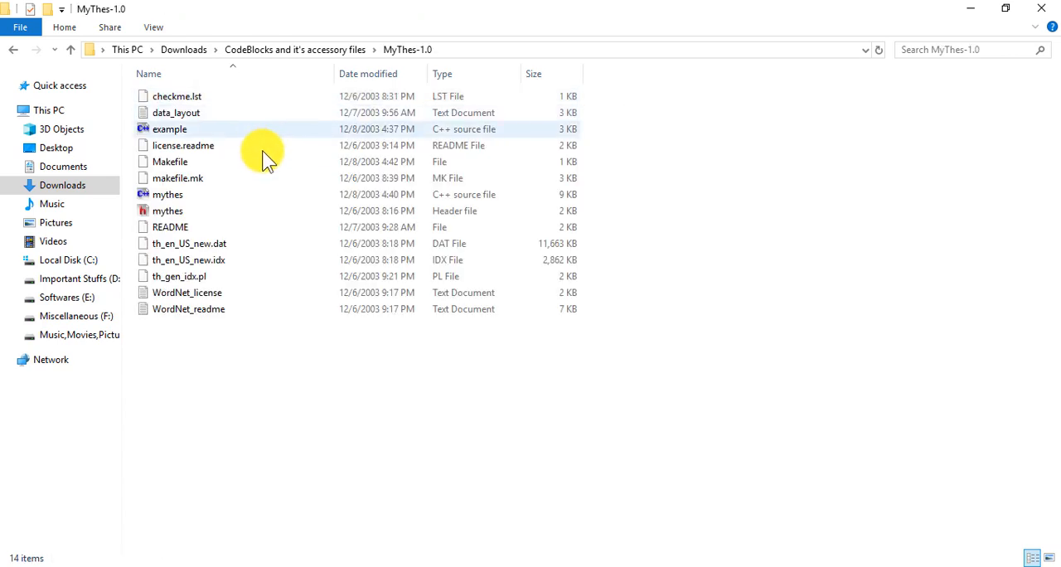
# Rename th_en_US_new.dat and th_en_US_new.idx to th_en_US.dat and th_en_US.idx.
pyautogui.click(188, 259)
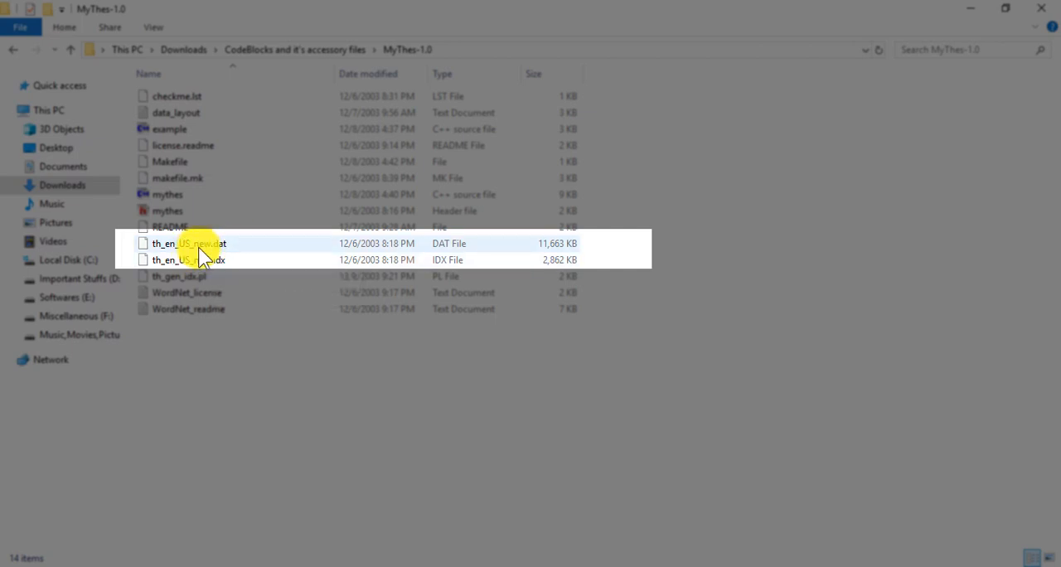
pyautogui.click(188, 243)
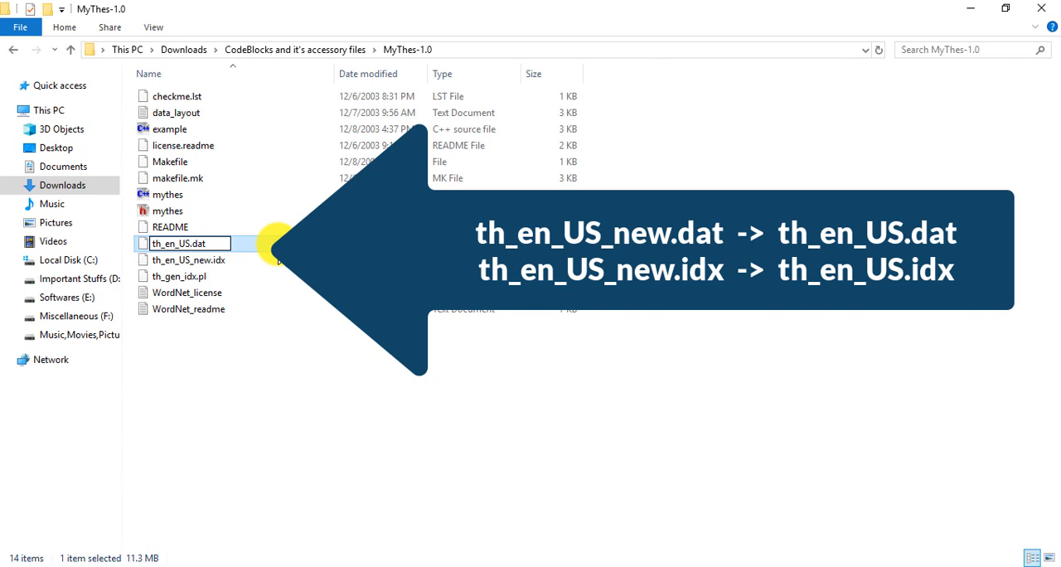
pyautogui.click(188, 259)
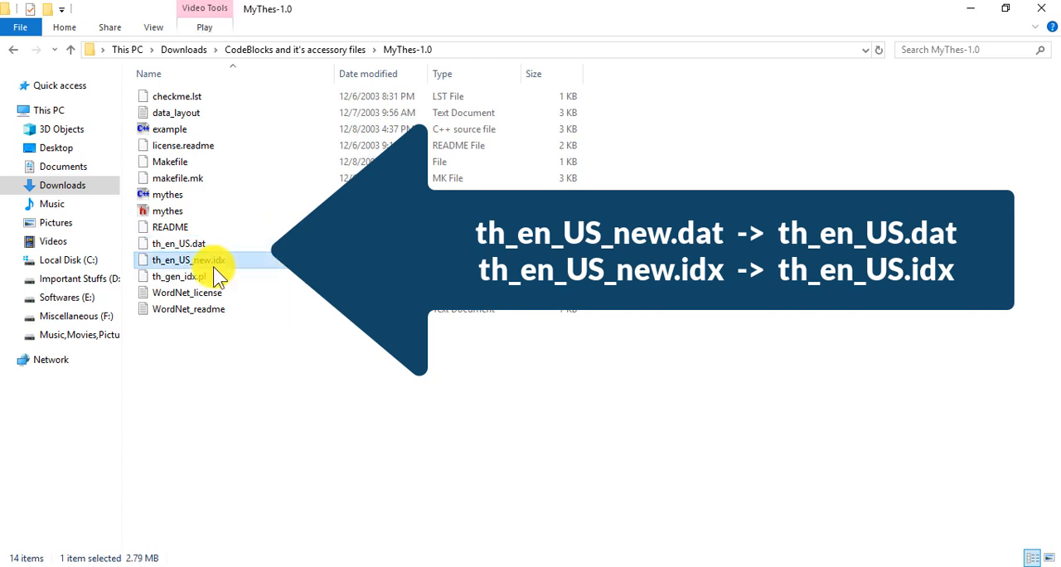
pyautogui.doubleClick(174, 259)
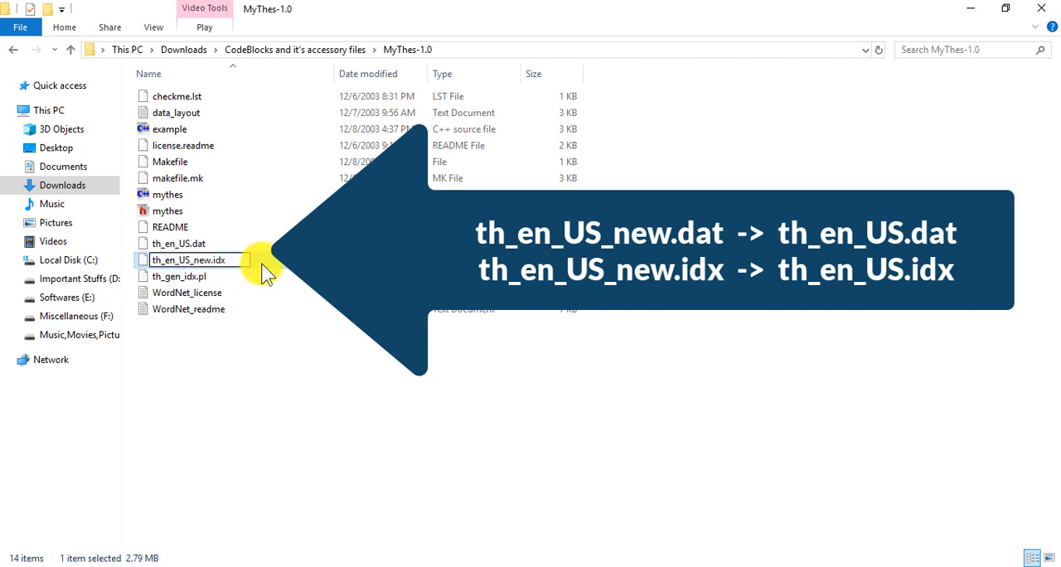
pyautogui.press('Enter')
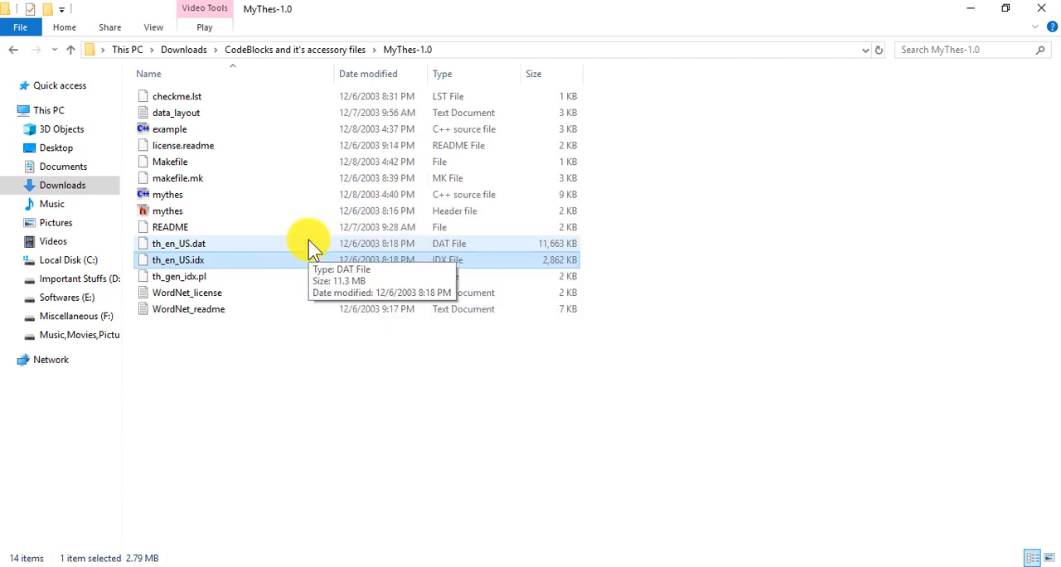
pyautogui.moveTo(330, 247)
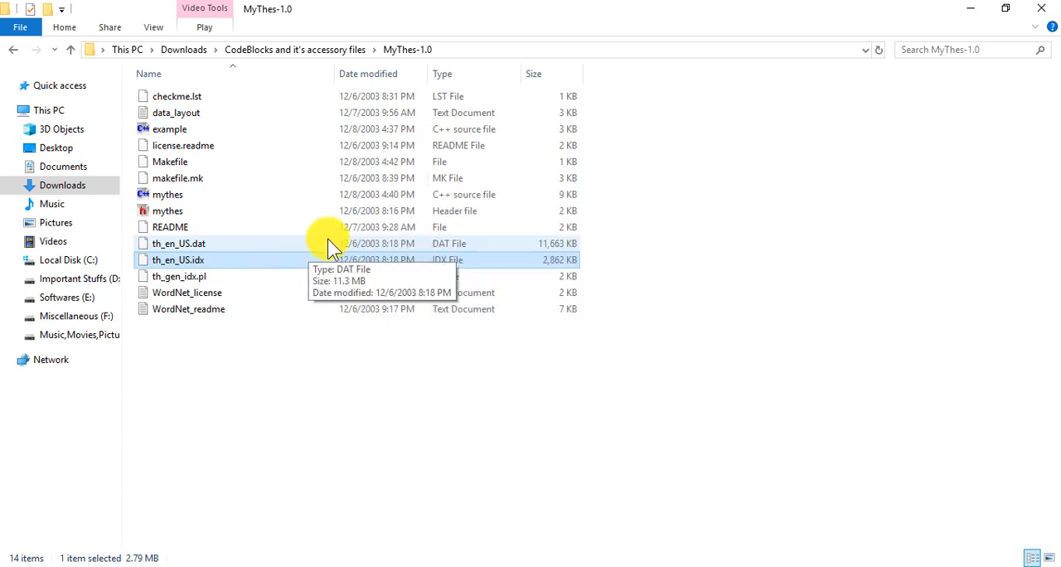
# Copy the thesaurus files and open E:\CodeBlocks\share\CodeBlocks\SpellChecker.
pyautogui.press('ctrl+c')
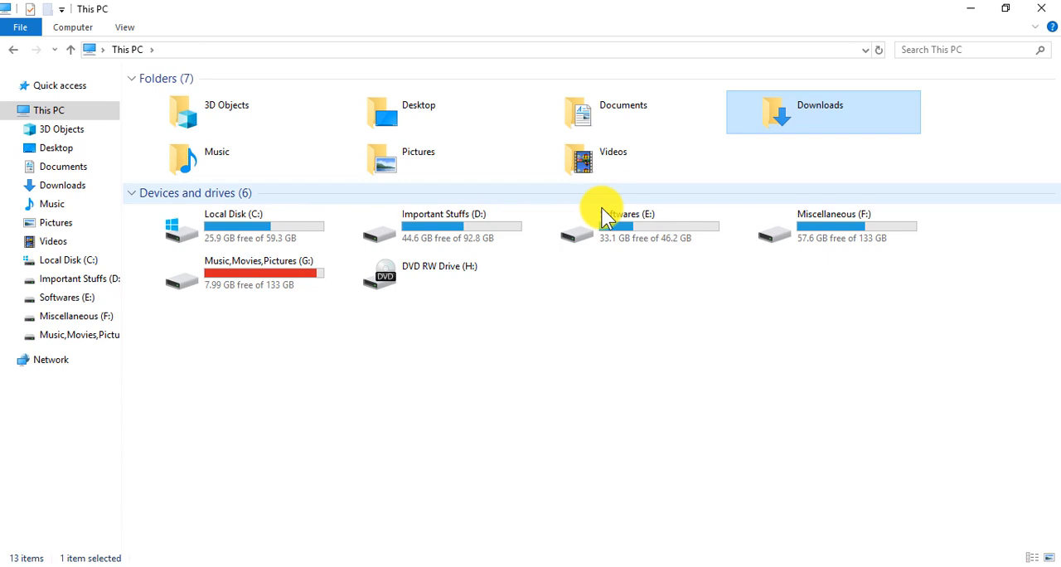
pyautogui.moveTo(630, 220)
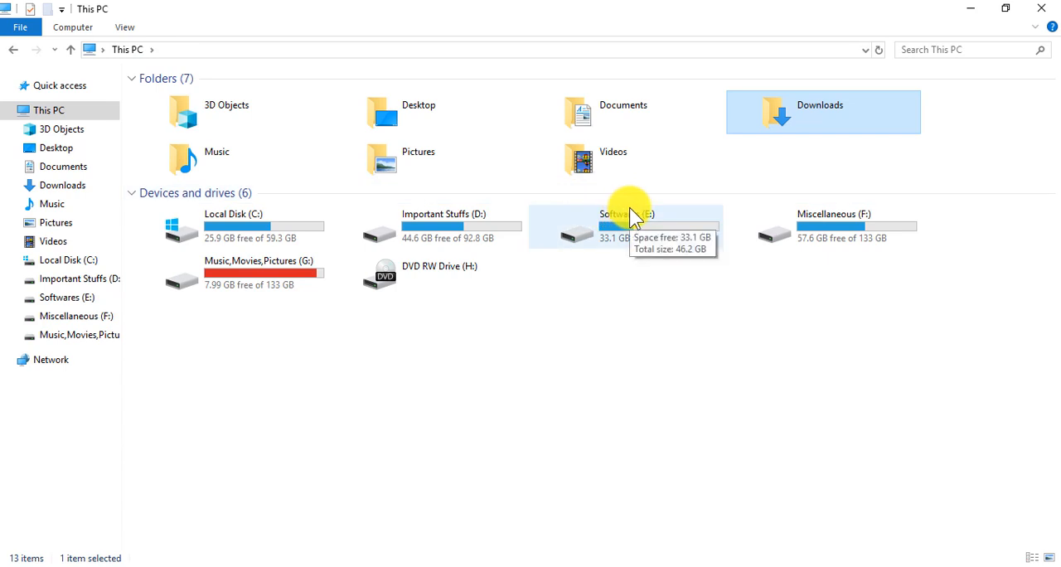
pyautogui.moveTo(634, 225)
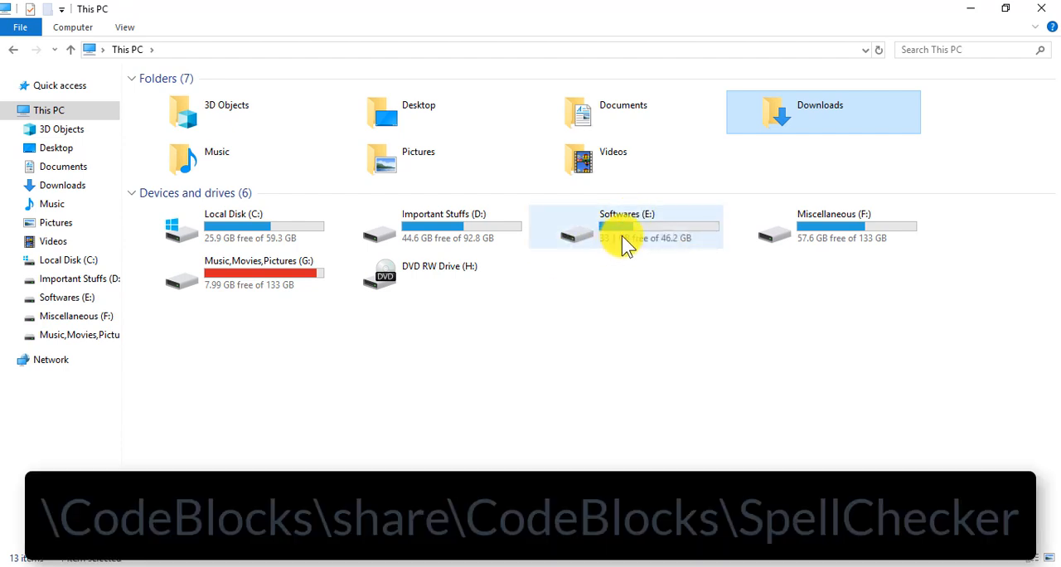
pyautogui.doubleClick(626, 228)
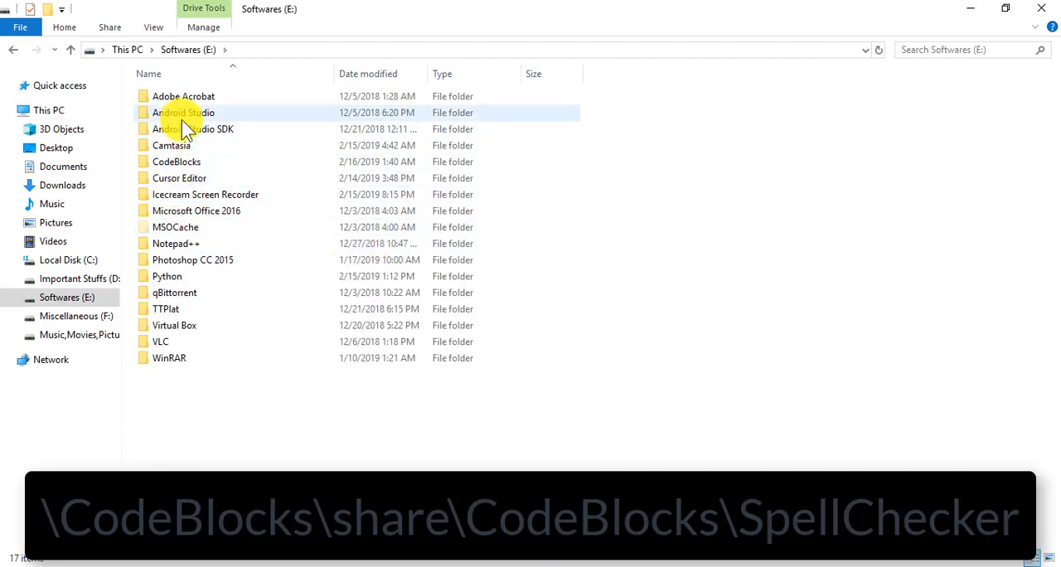
pyautogui.doubleClick(176, 161)
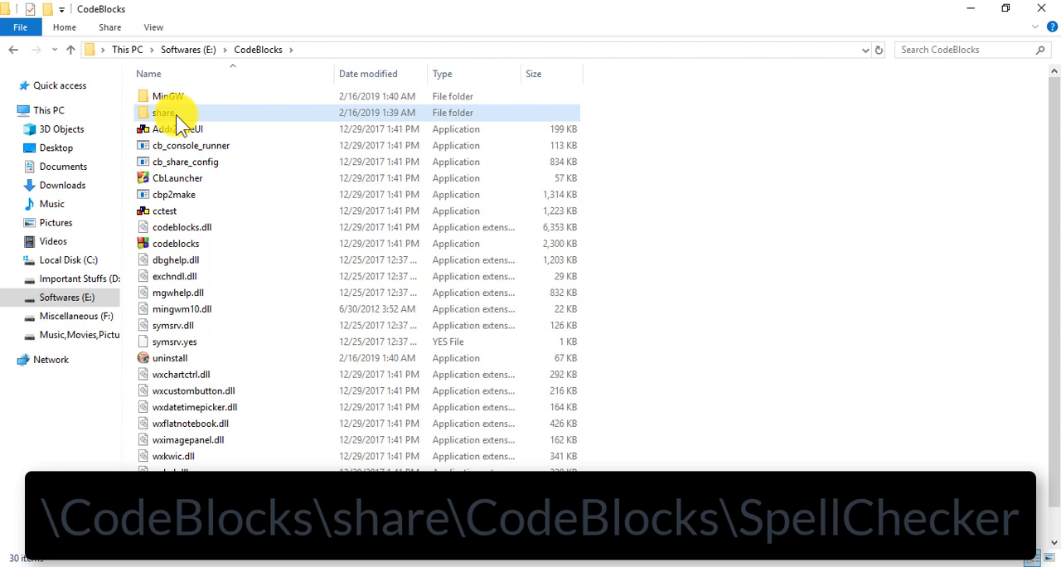
pyautogui.doubleClick(164, 112)
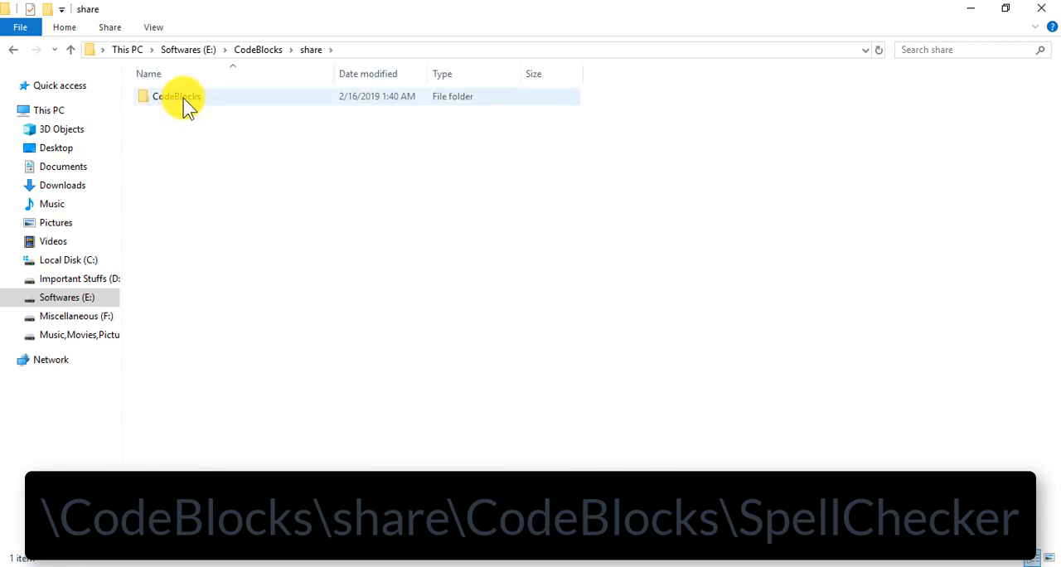
pyautogui.moveTo(175, 96)
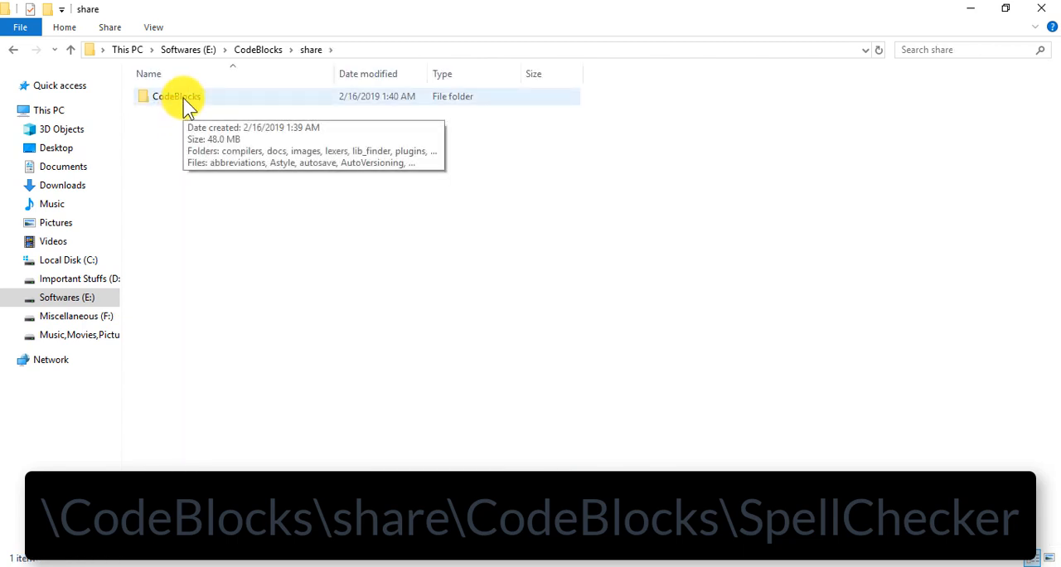
pyautogui.doubleClick(175, 96)
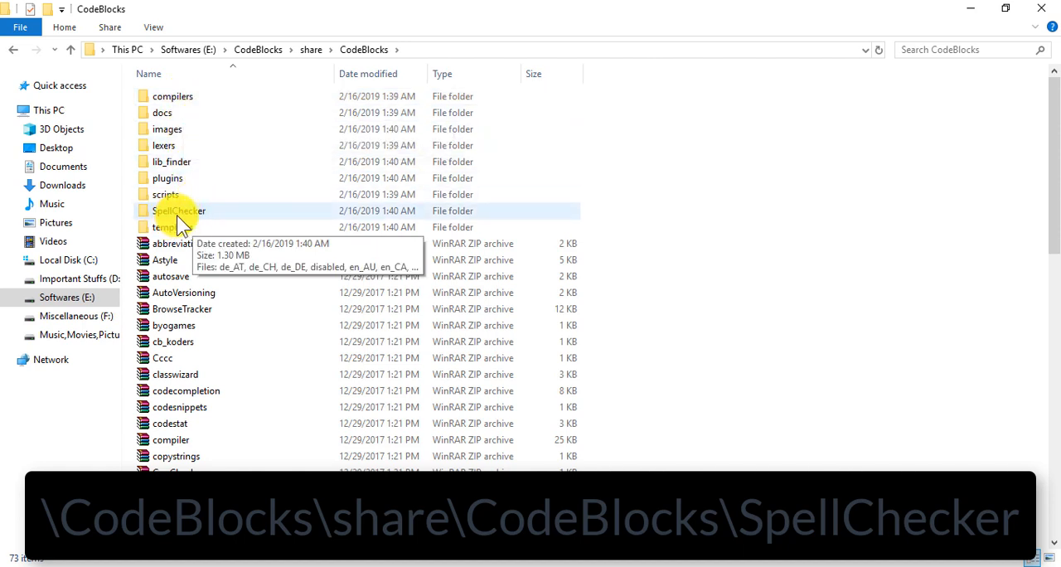
pyautogui.doubleClick(179, 211)
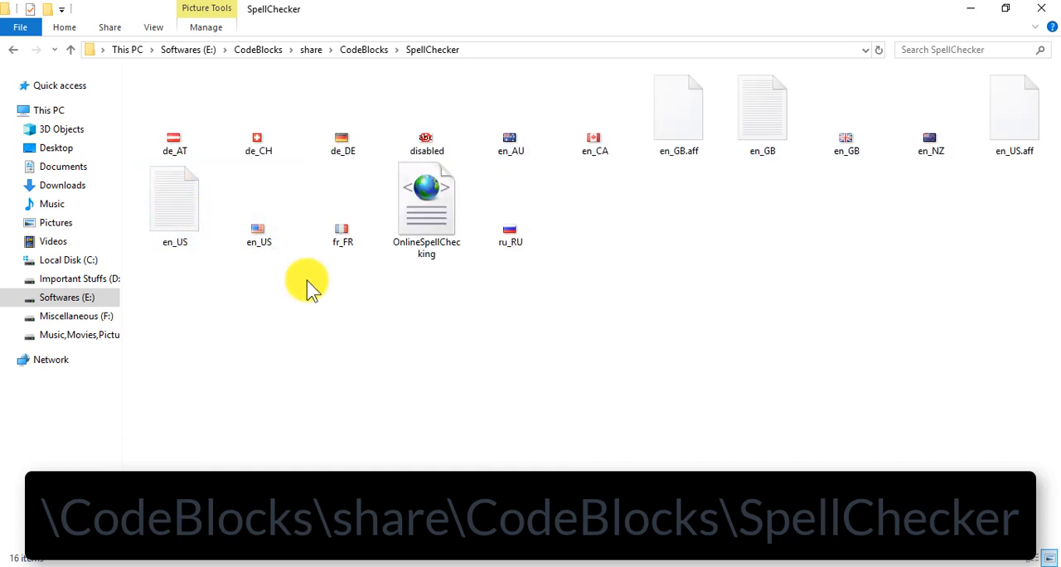
# Paste th_en_US.dat and th_en_US.idx into the SpellChecker folder.
pyautogui.press('ctrl+v')
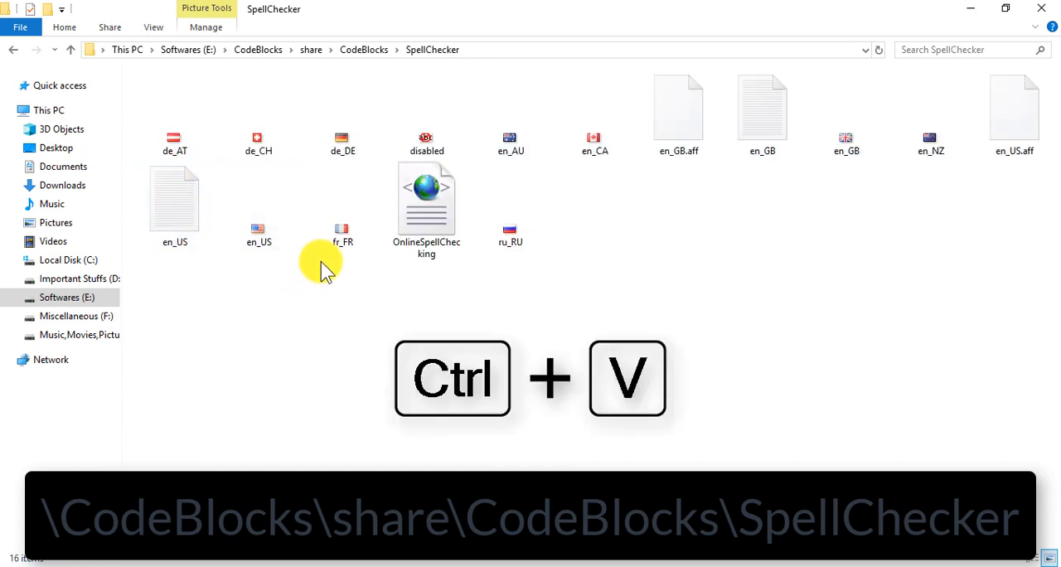
pyautogui.press('ctrl+v')
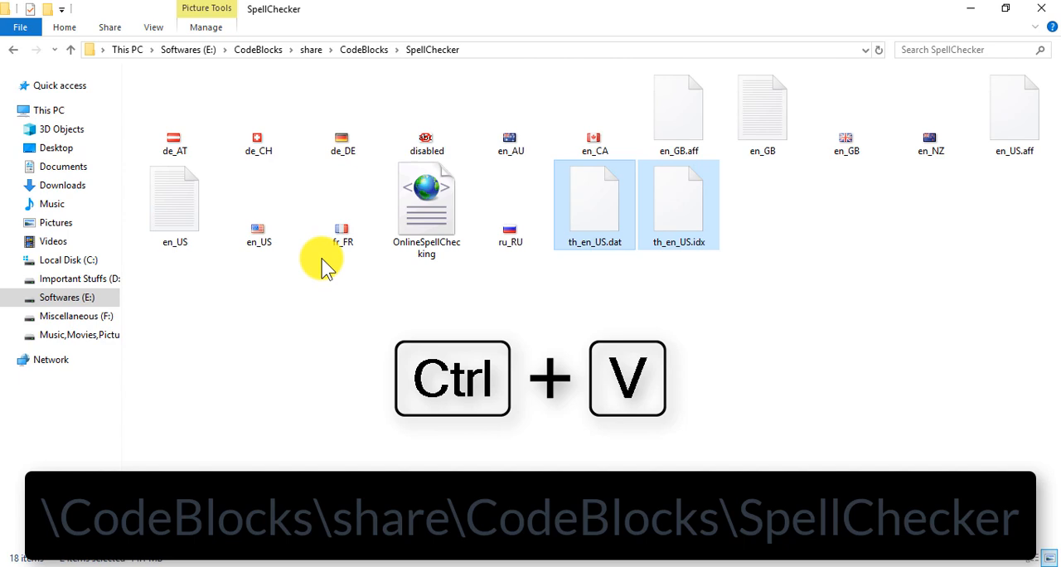
pyautogui.press('ctrl+v')
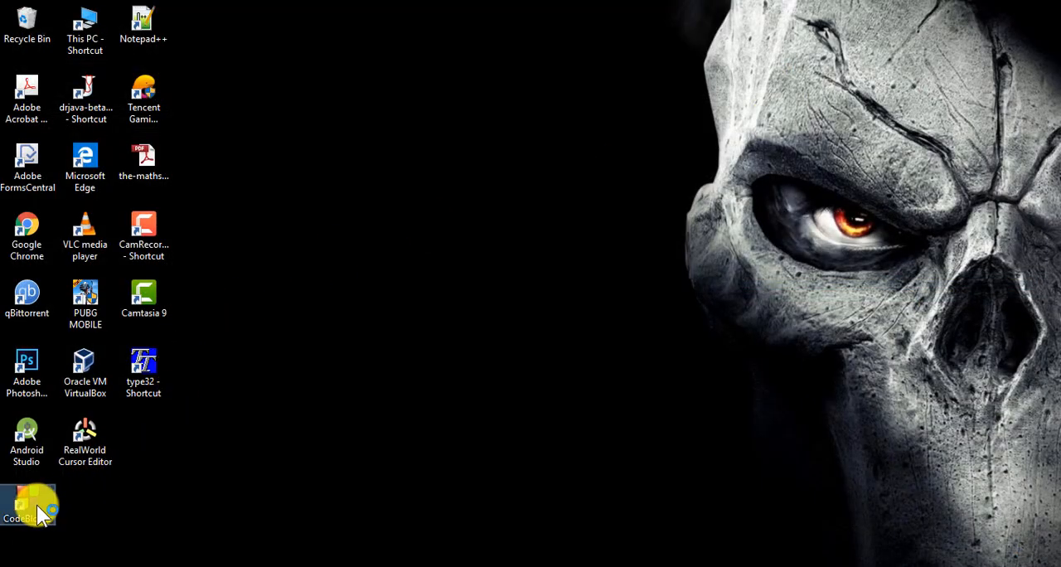
# Launch Code::Blocks from the desktop shortcut and wait for the Start here page.
pyautogui.doubleClick(27, 504)
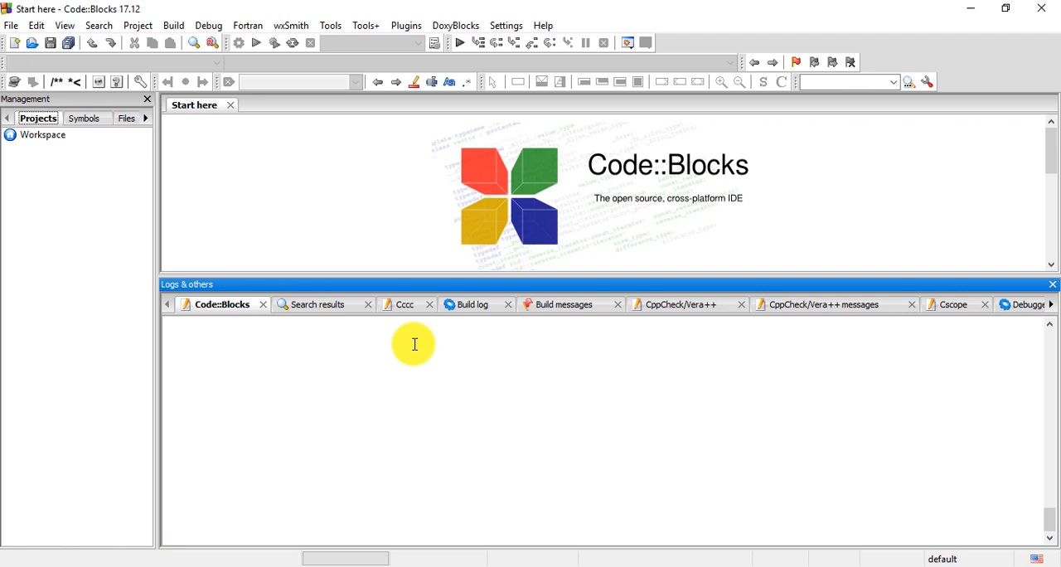
pyautogui.moveTo(520, 515)
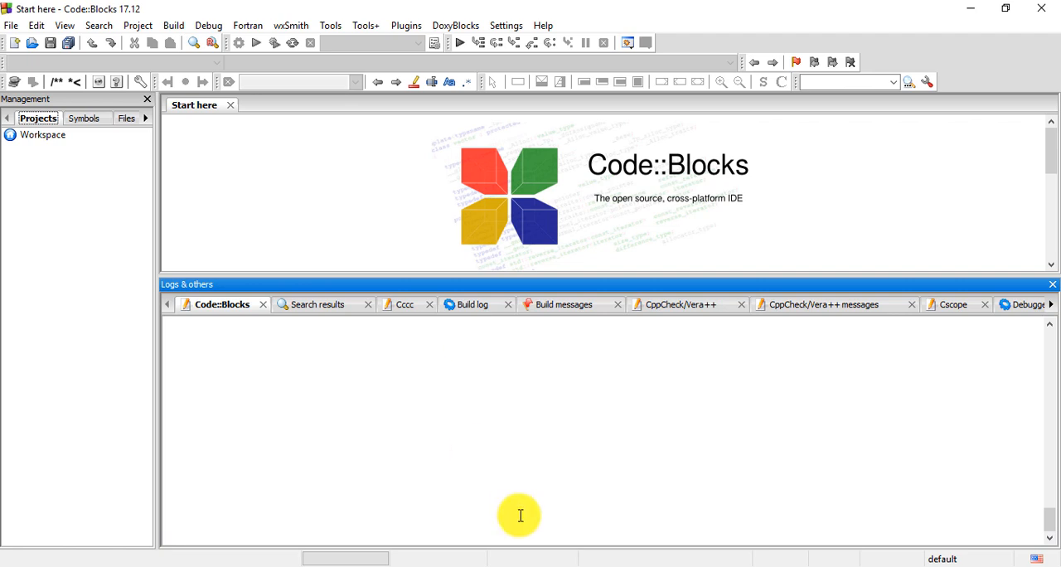